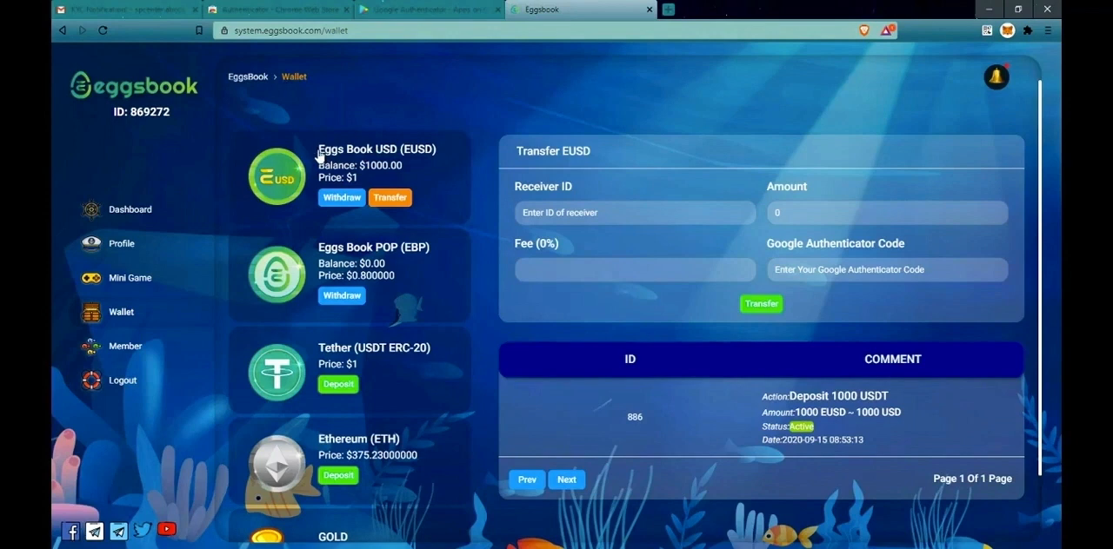
{"action": "mouse_move", "coordinate": [409, 157]}
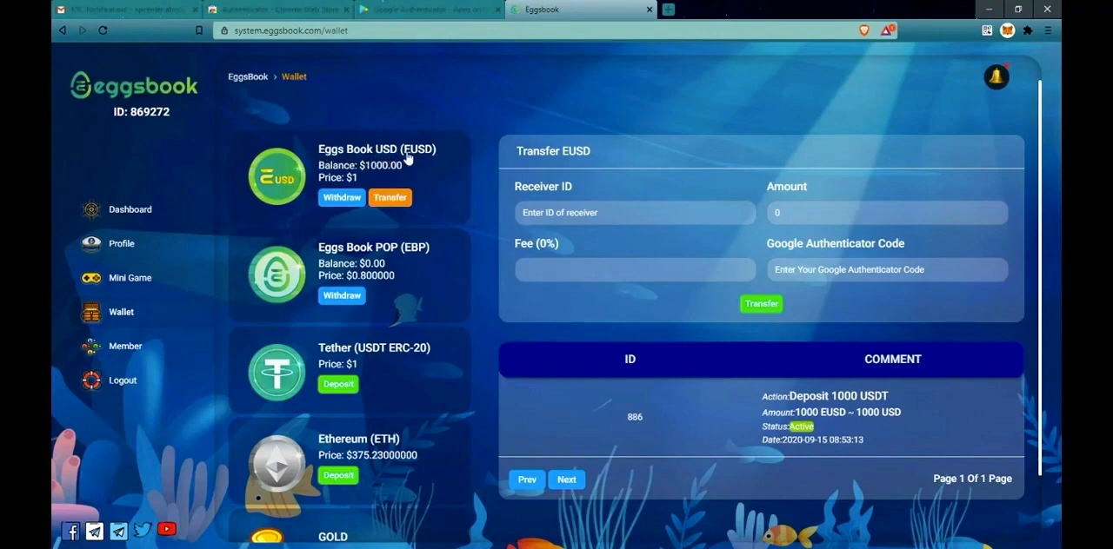
{"action": "mouse_move", "coordinate": [287, 181]}
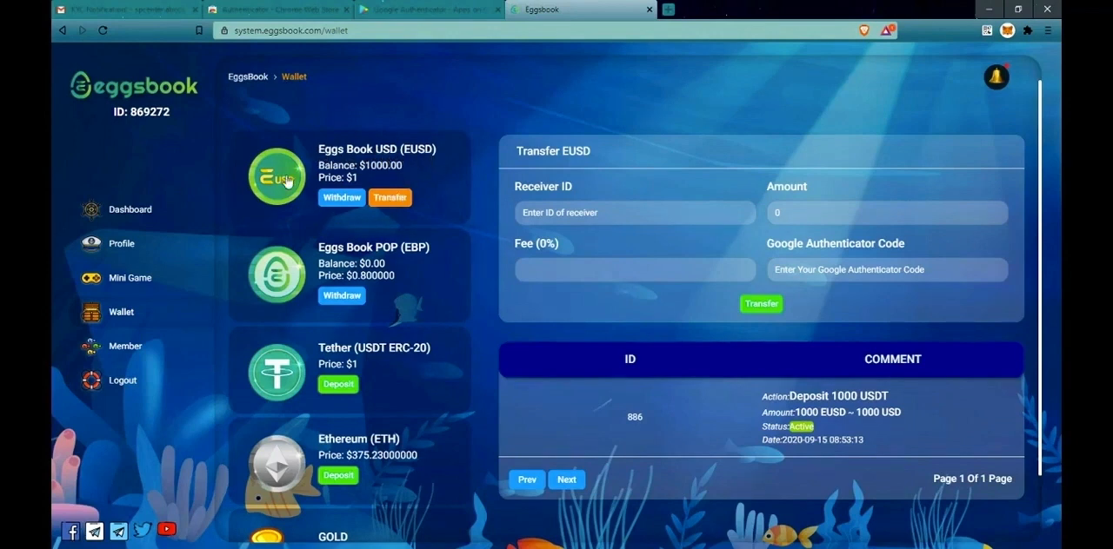
- Bring up the withdrawal form for Eggs Book USD (EUSD) on the Wallet page
{"action": "scroll", "scroll_direction": "down", "scroll_amount": 3}
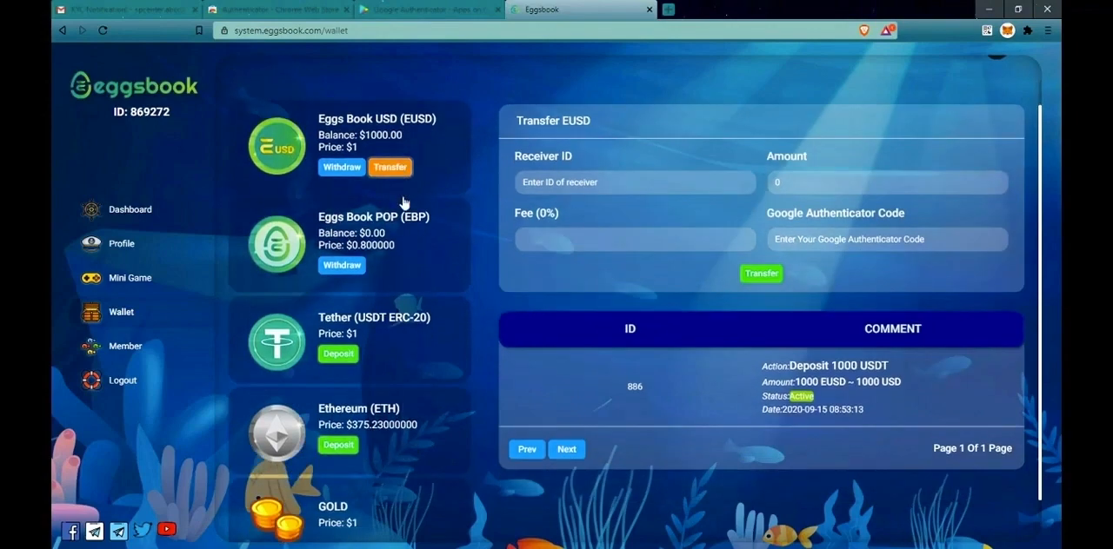
{"action": "left_click", "coordinate": [341, 167]}
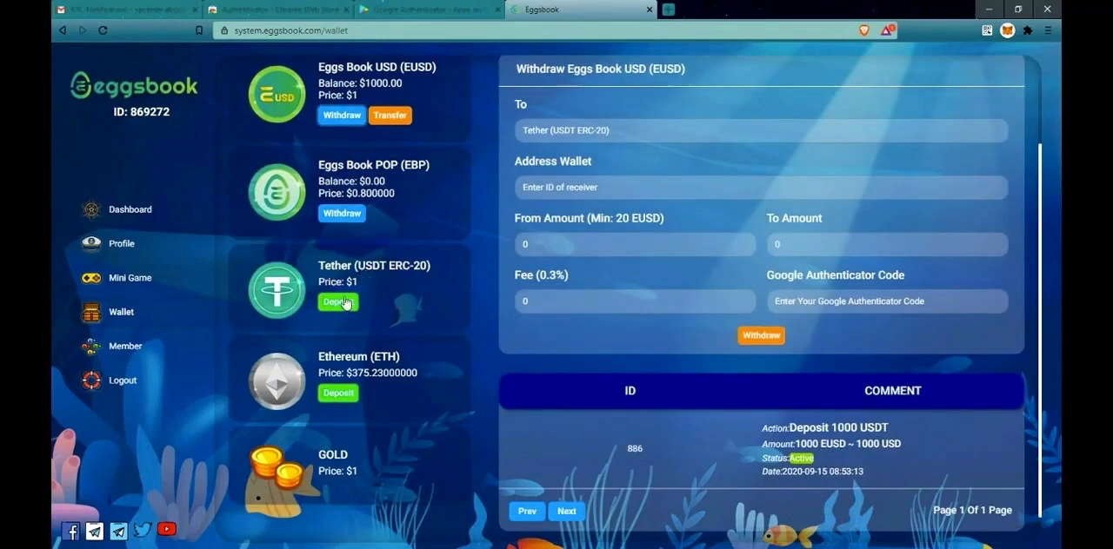
- Show the Tether (USDT ERC-20) deposit QR code and copy the deposit address
{"action": "left_click", "coordinate": [338, 302]}
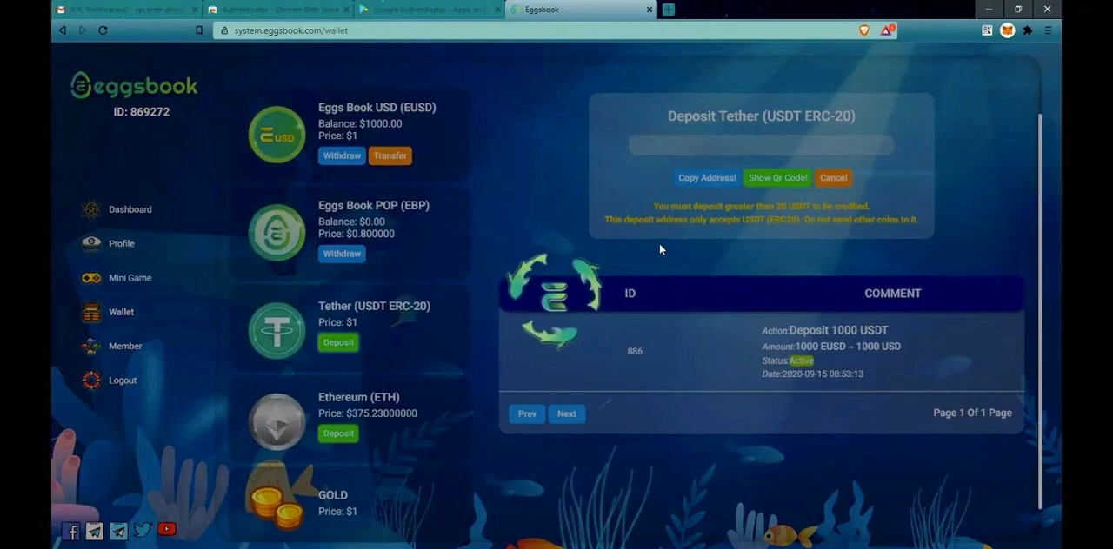
{"action": "left_click", "coordinate": [706, 178]}
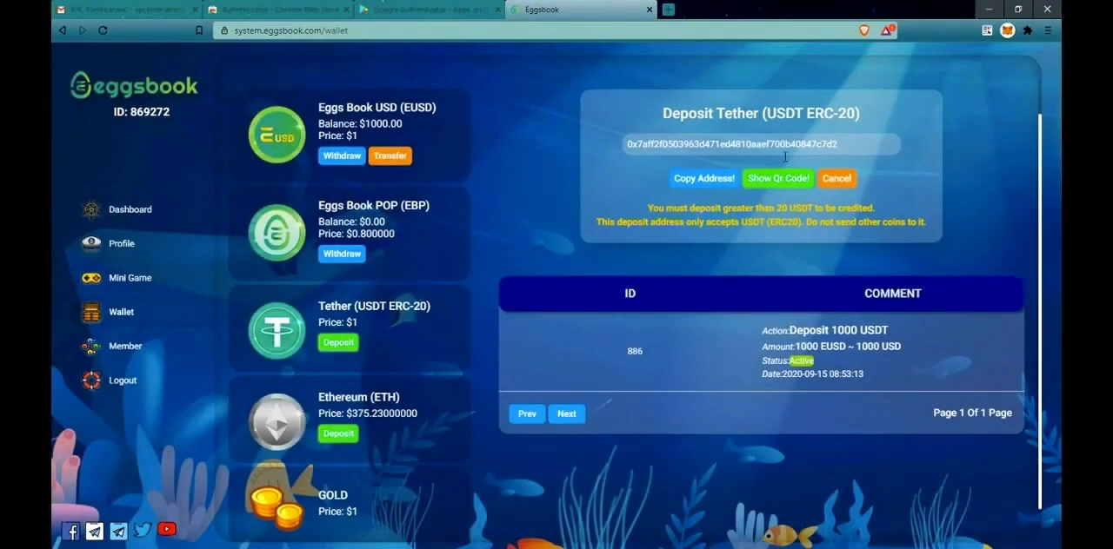
{"action": "left_click", "coordinate": [776, 177]}
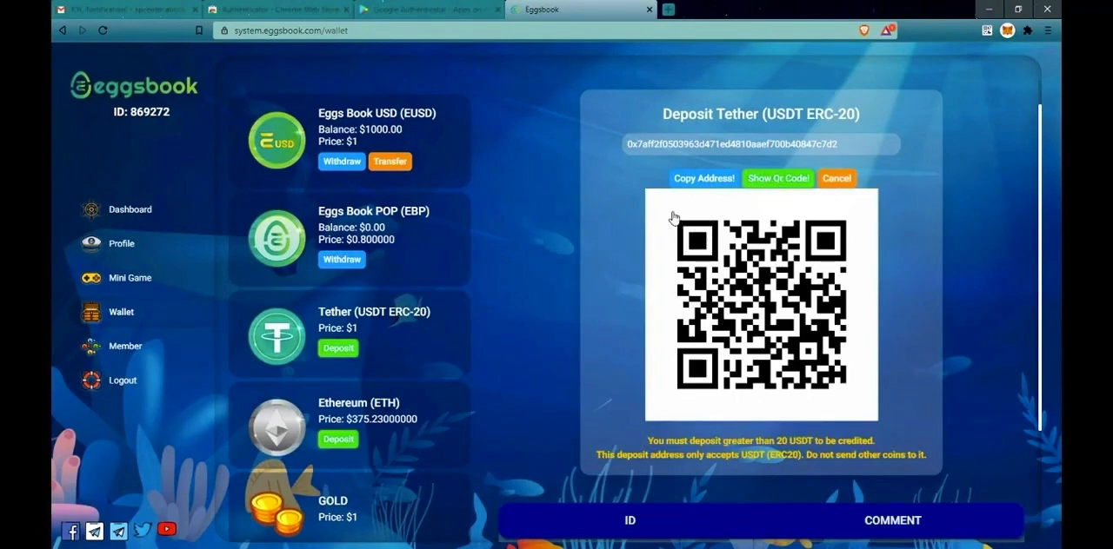
{"action": "mouse_move", "coordinate": [857, 229]}
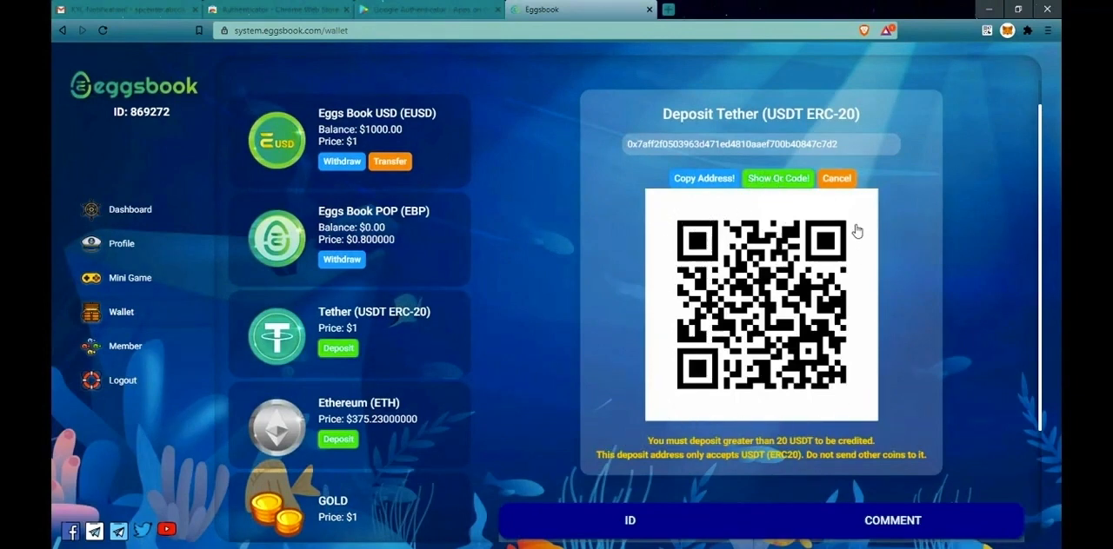
{"action": "mouse_move", "coordinate": [671, 214]}
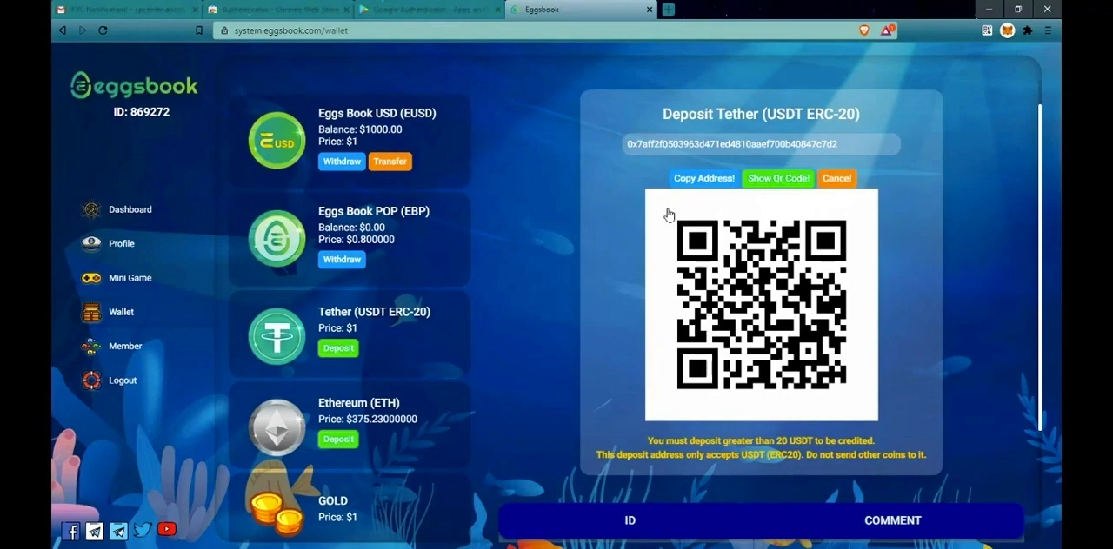
{"action": "mouse_move", "coordinate": [669, 299]}
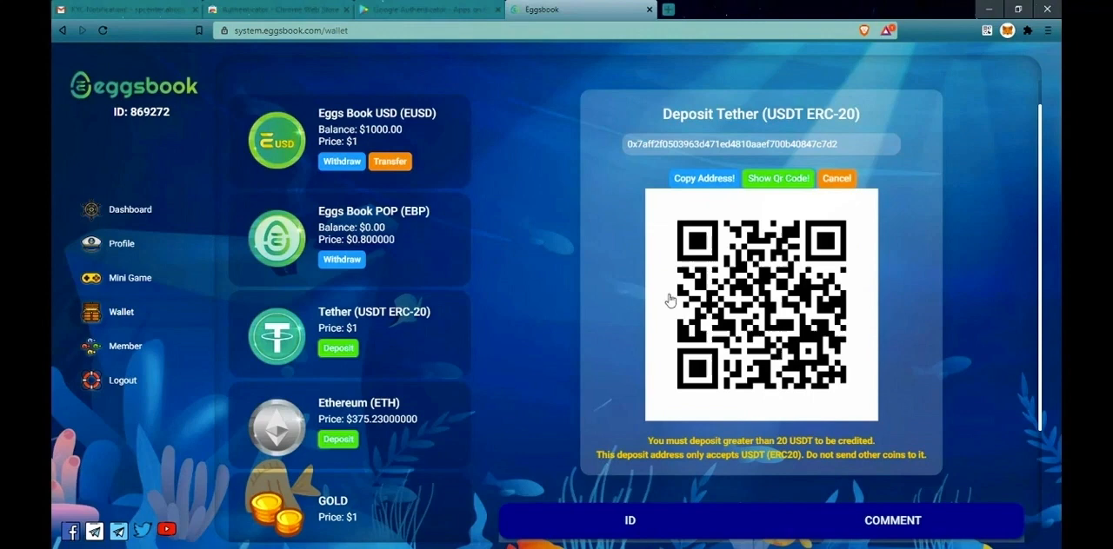
{"action": "mouse_move", "coordinate": [702, 213]}
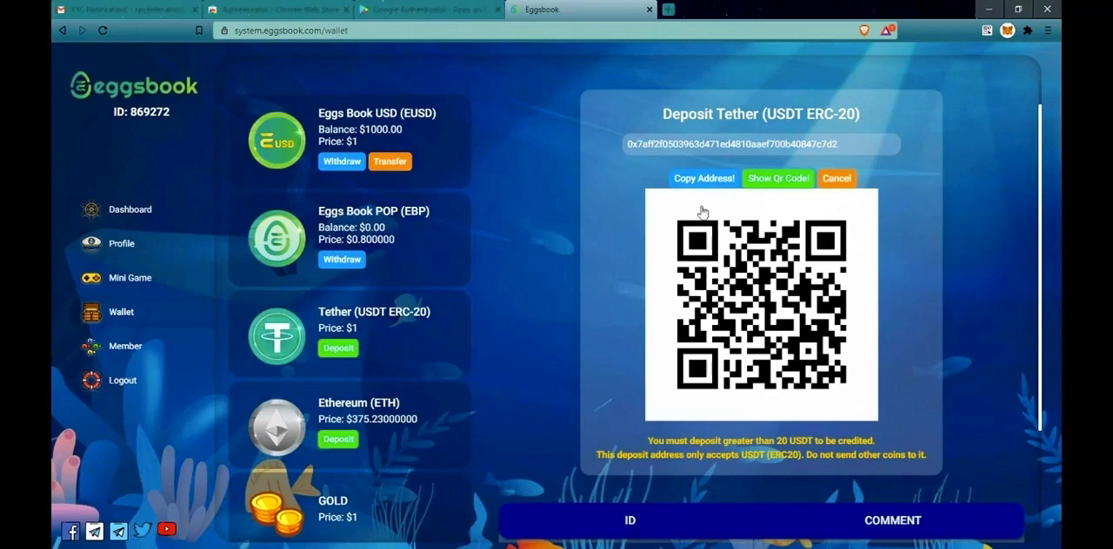
{"action": "left_click", "coordinate": [703, 177]}
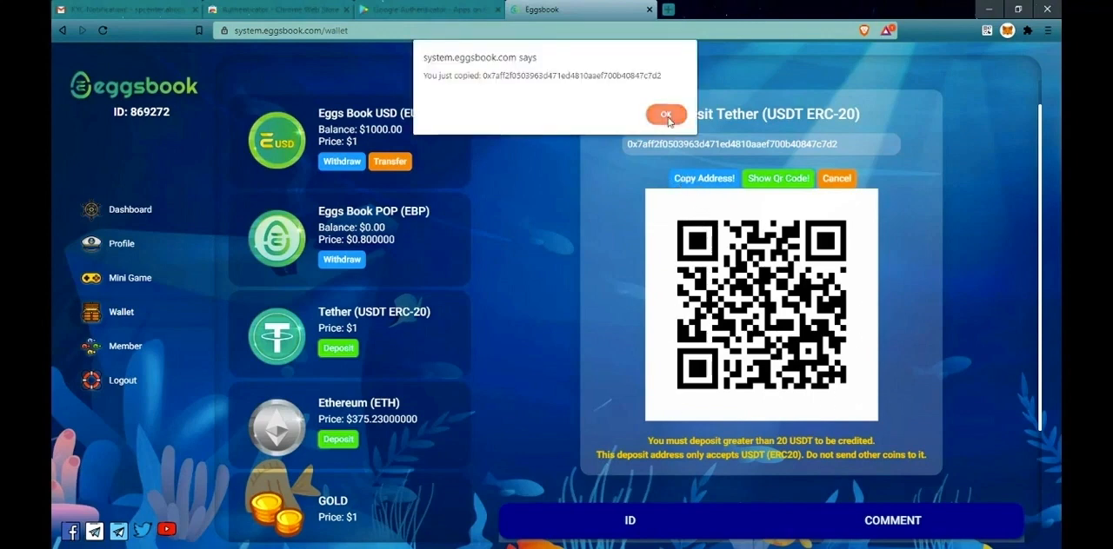
{"action": "left_click", "coordinate": [666, 114]}
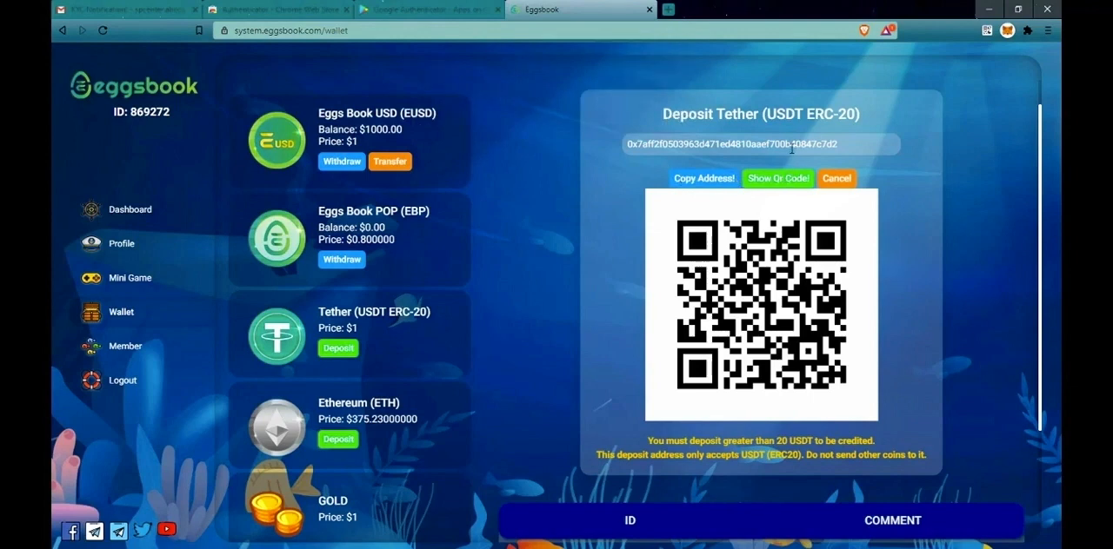
{"action": "mouse_move", "coordinate": [833, 449]}
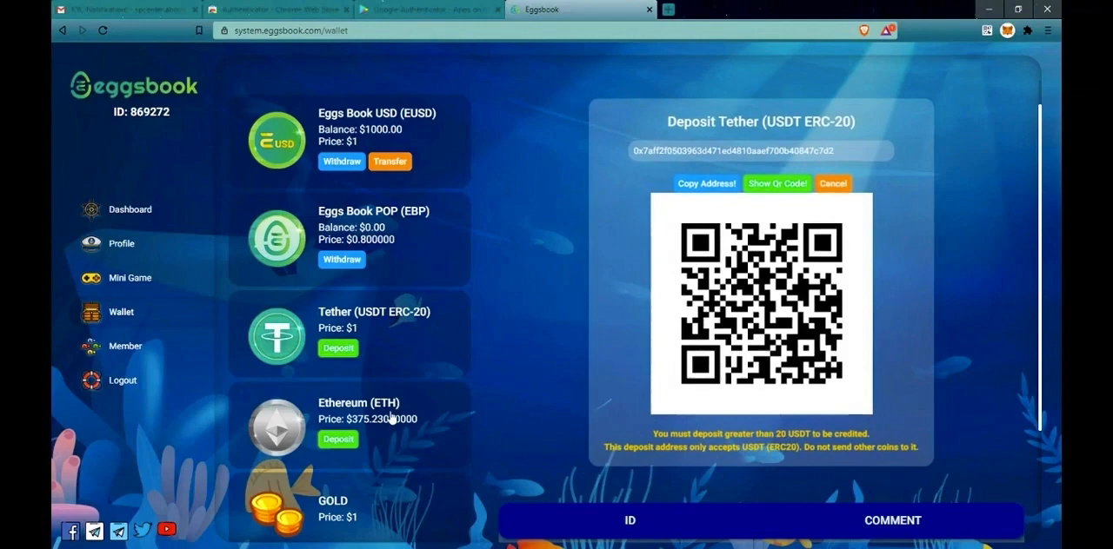
{"action": "mouse_move", "coordinate": [518, 243]}
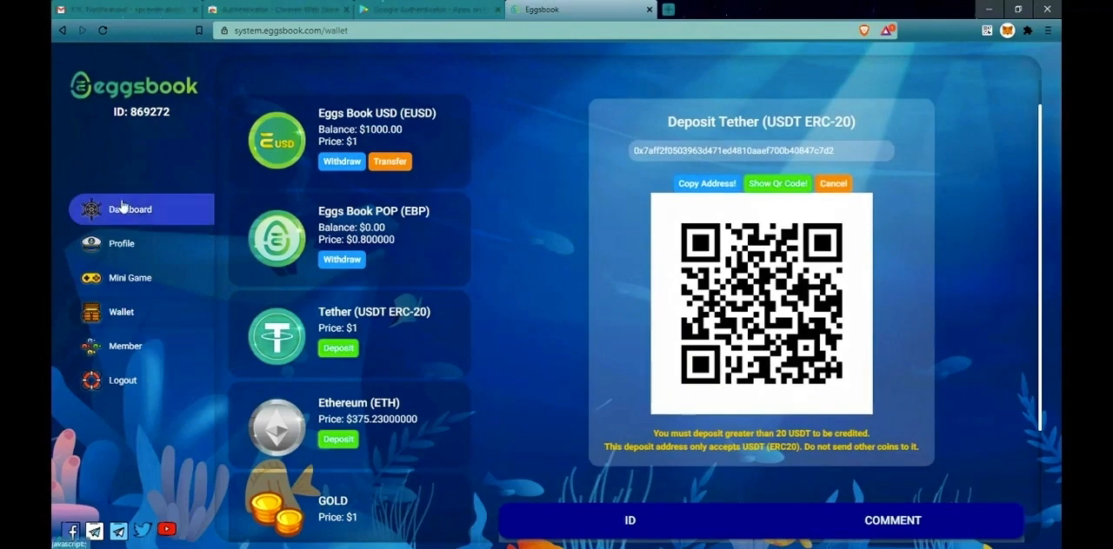
{"action": "left_click", "coordinate": [128, 208]}
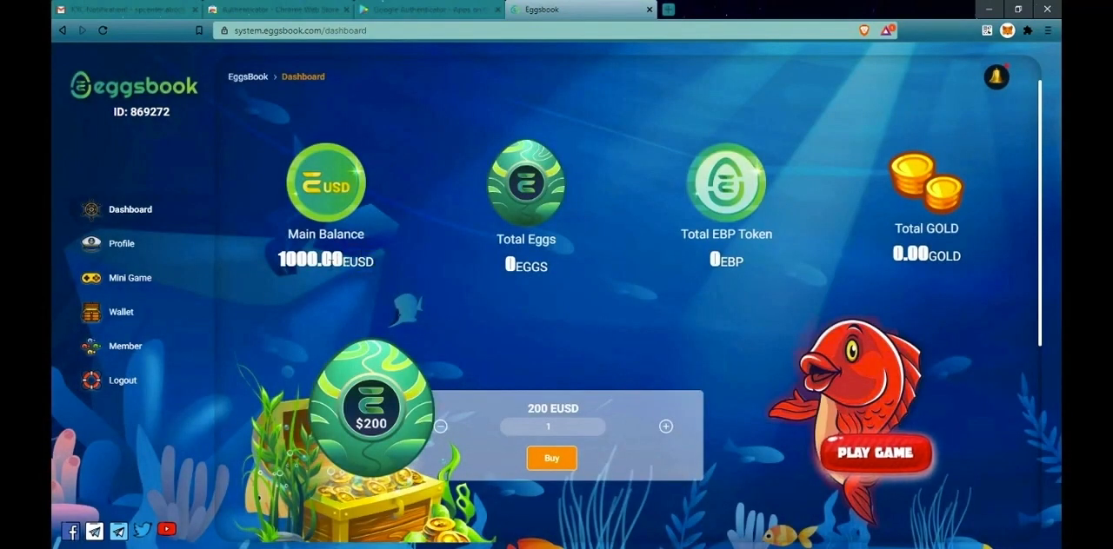
{"action": "left_click", "coordinate": [122, 311]}
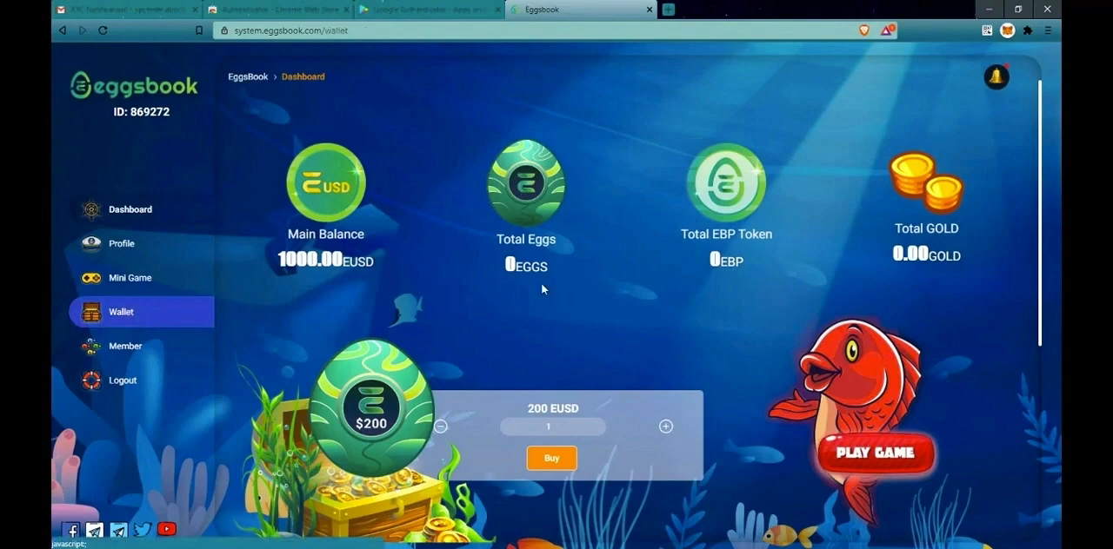
{"action": "left_click", "coordinate": [122, 311]}
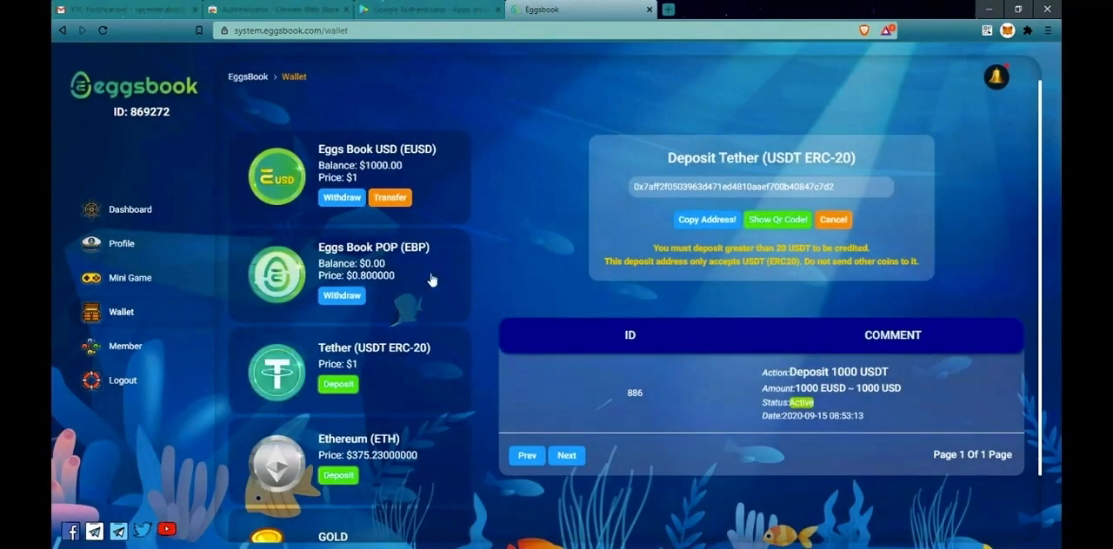
{"action": "mouse_move", "coordinate": [635, 342]}
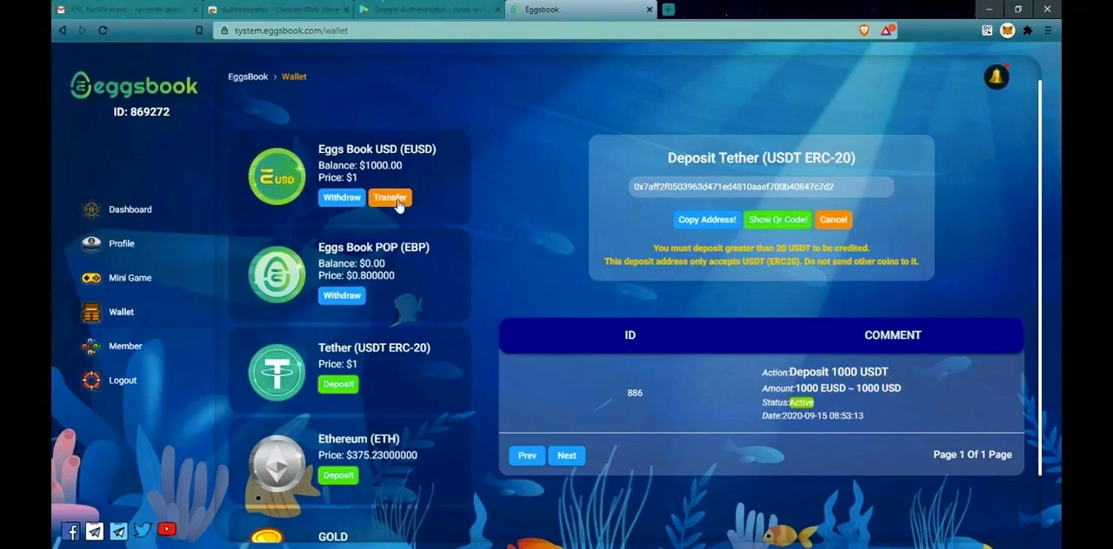
- Start the EUSD member transfer form, then go to the Member page to find the receiver ID
{"action": "left_click", "coordinate": [390, 198]}
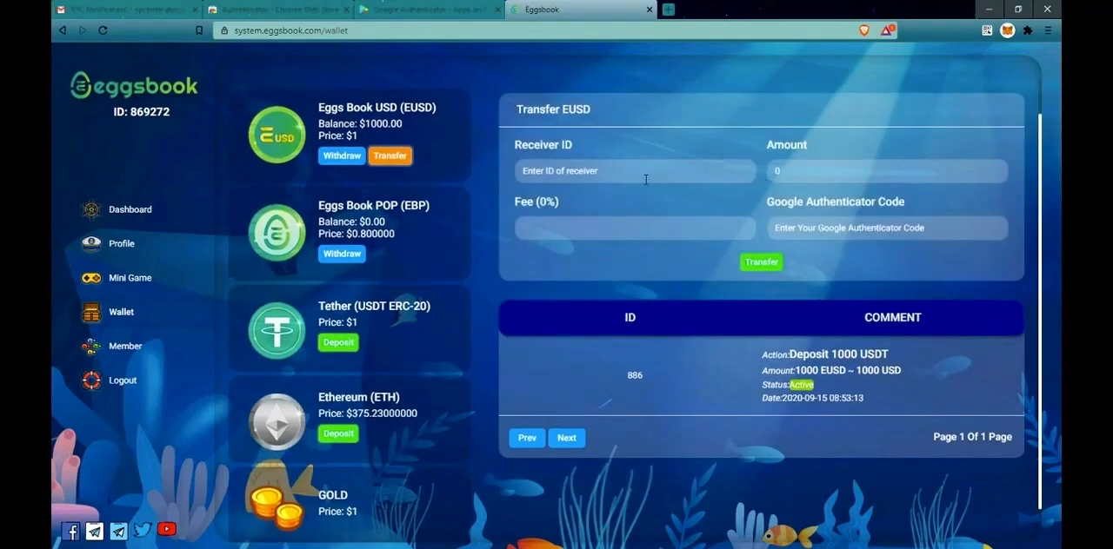
{"action": "left_click", "coordinate": [635, 171]}
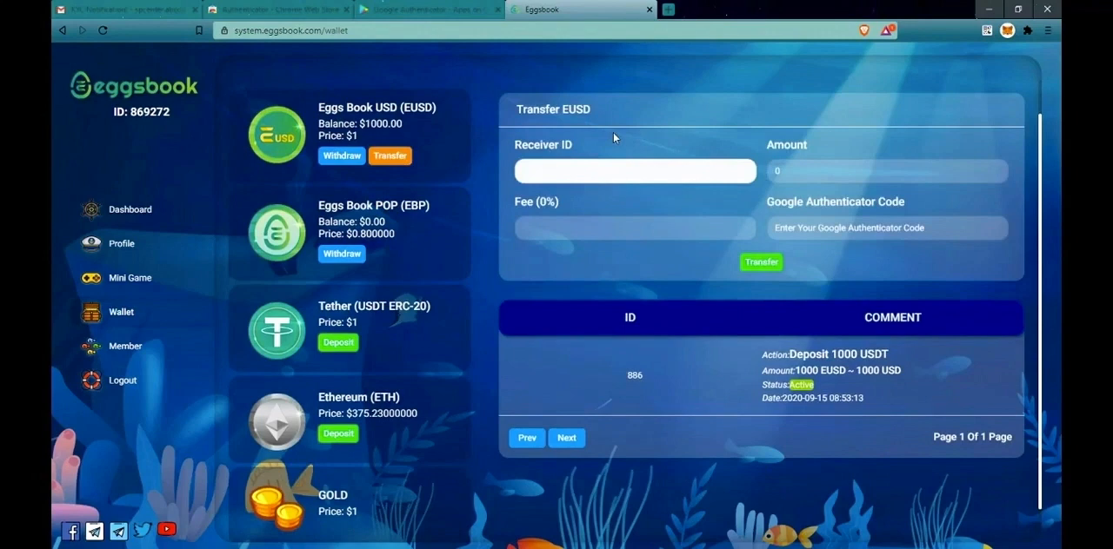
{"action": "left_click", "coordinate": [883, 171]}
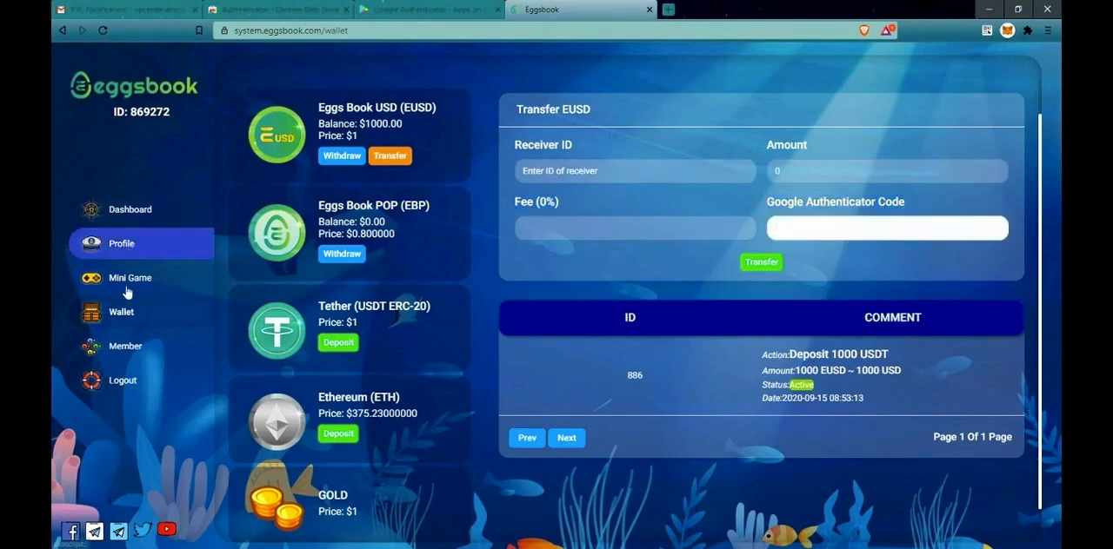
{"action": "left_click", "coordinate": [126, 346]}
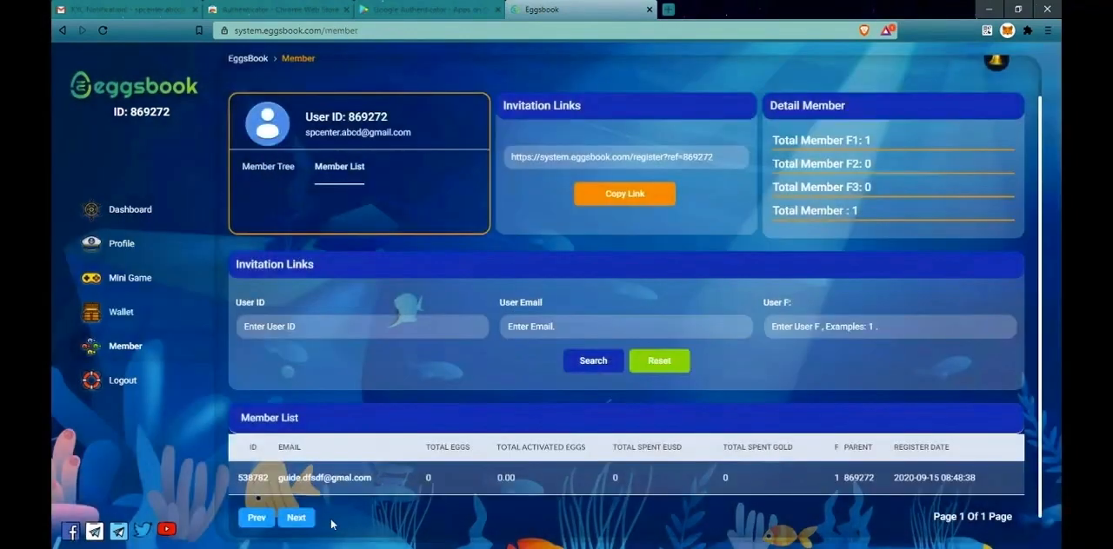
{"action": "mouse_move", "coordinate": [122, 313]}
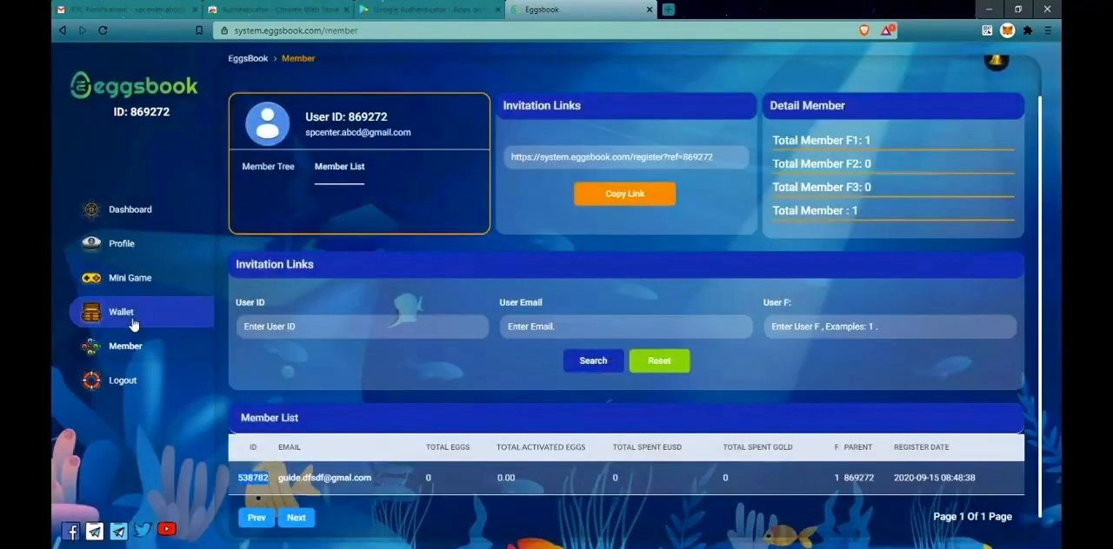
{"action": "left_click", "coordinate": [122, 311]}
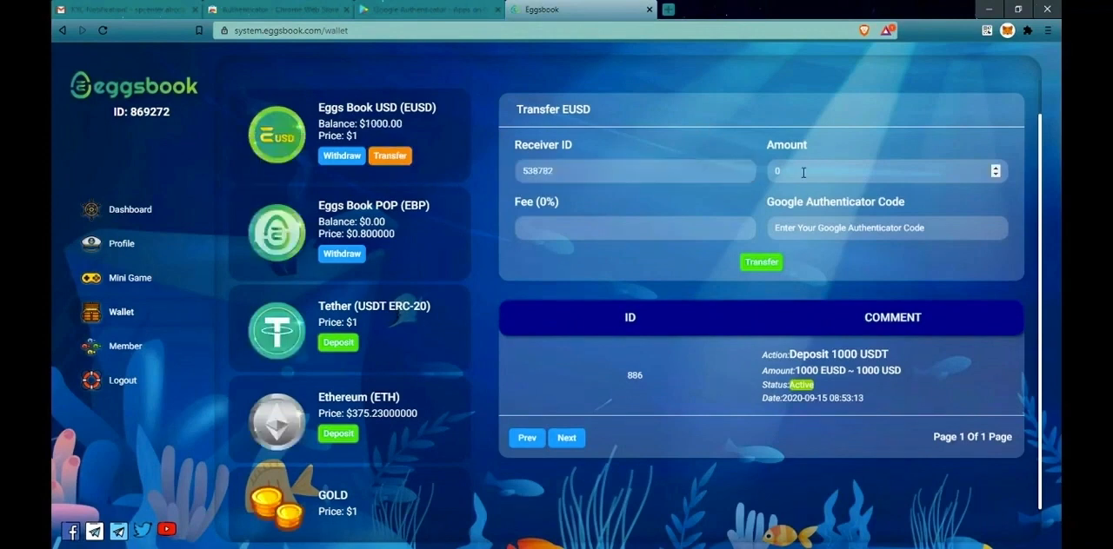
{"action": "type", "text": "100"}
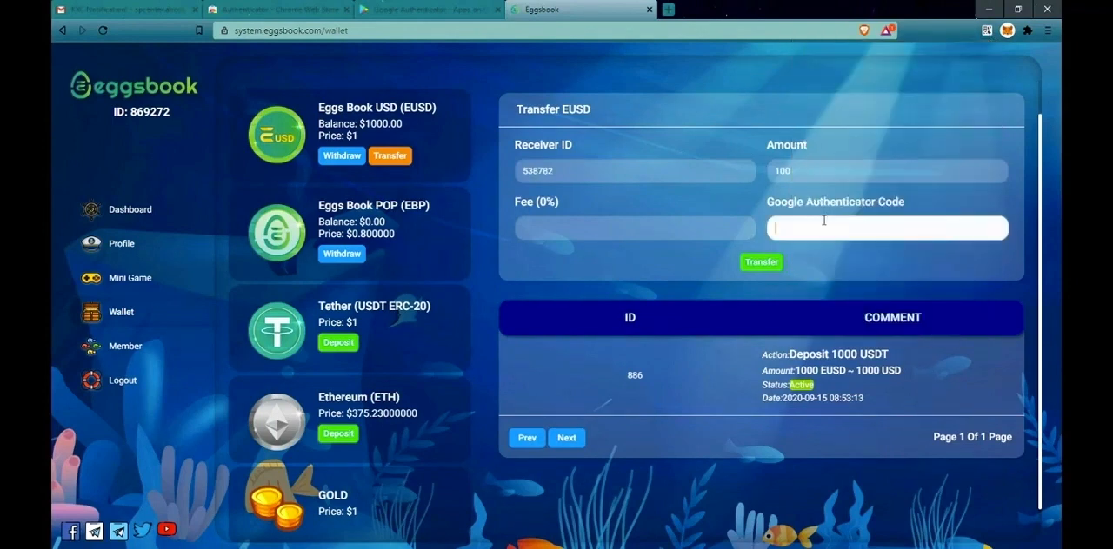
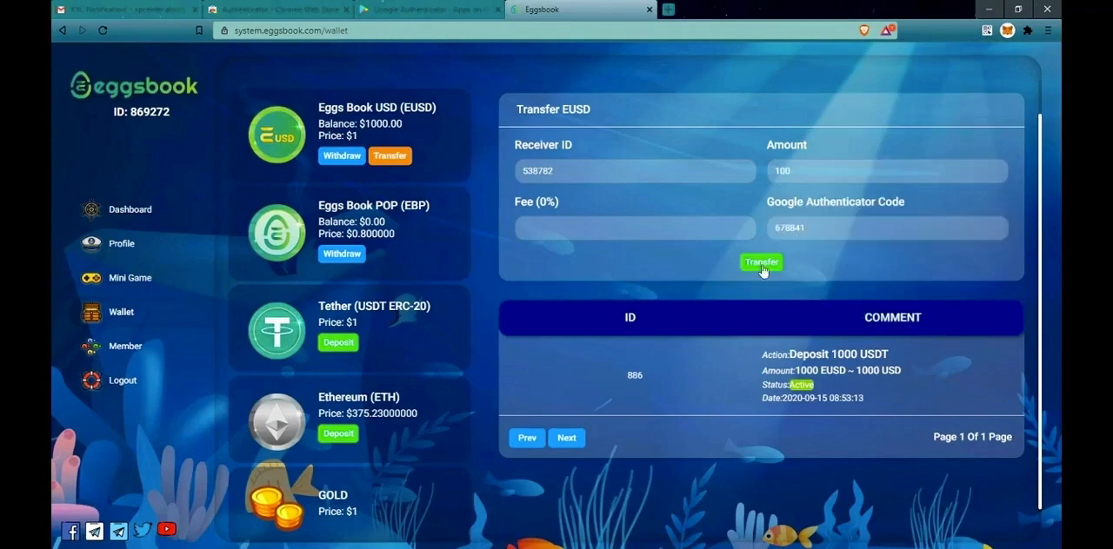
{"action": "left_click", "coordinate": [762, 261]}
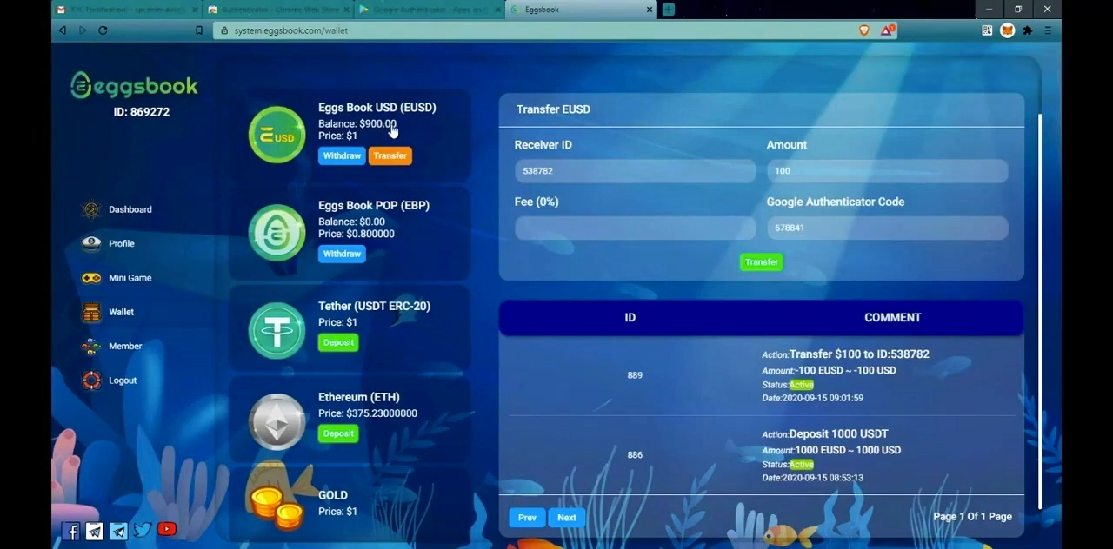
{"action": "mouse_move", "coordinate": [384, 128]}
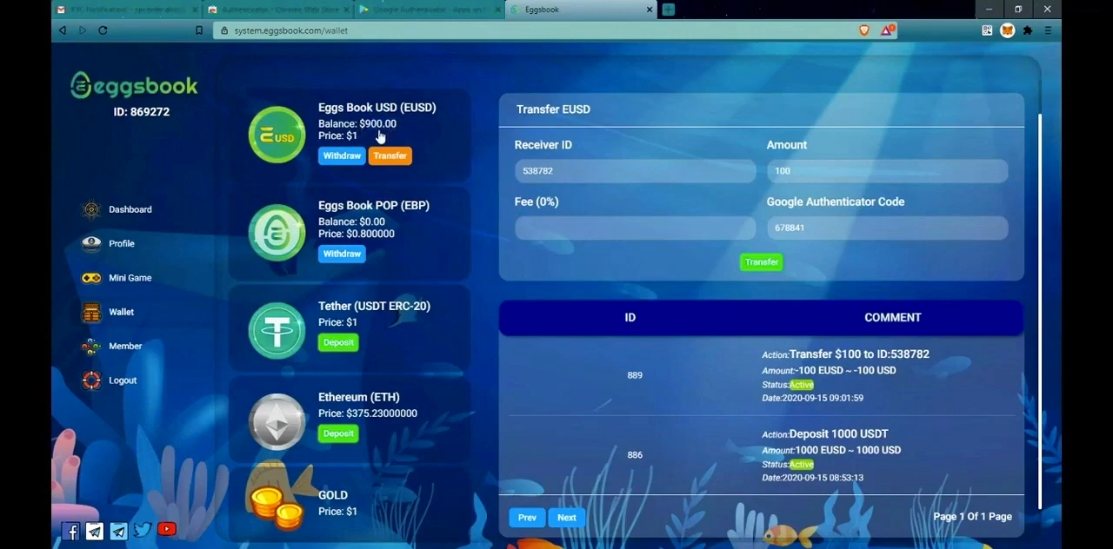
{"action": "left_click", "coordinate": [341, 157]}
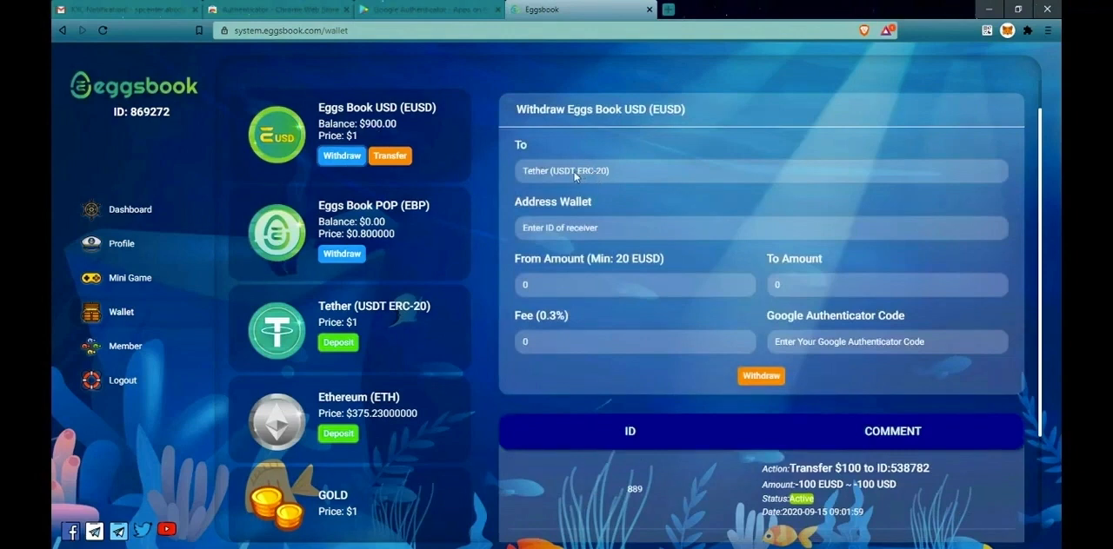
{"action": "left_click", "coordinate": [762, 227]}
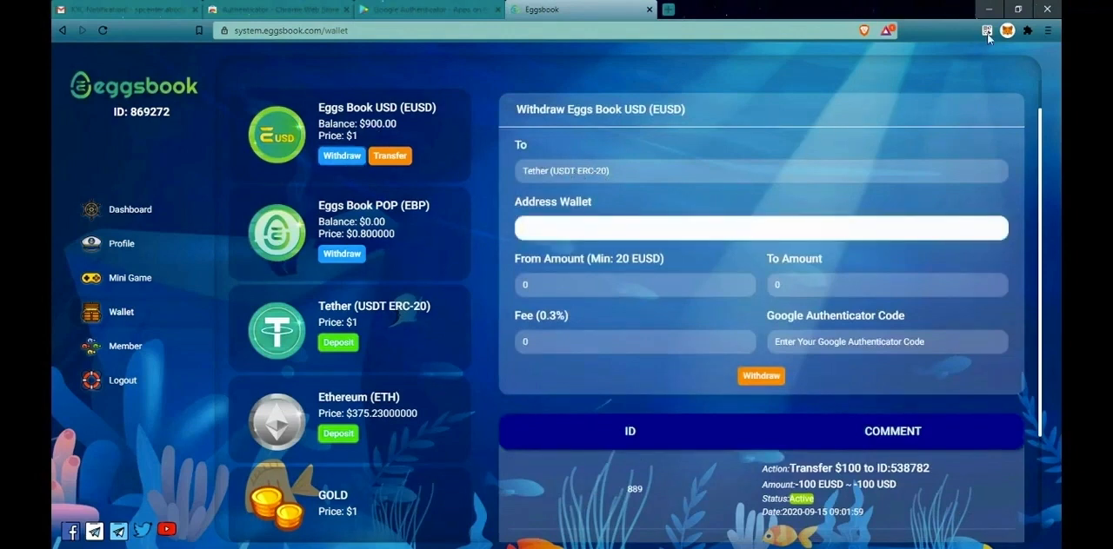
{"action": "left_click", "coordinate": [987, 29]}
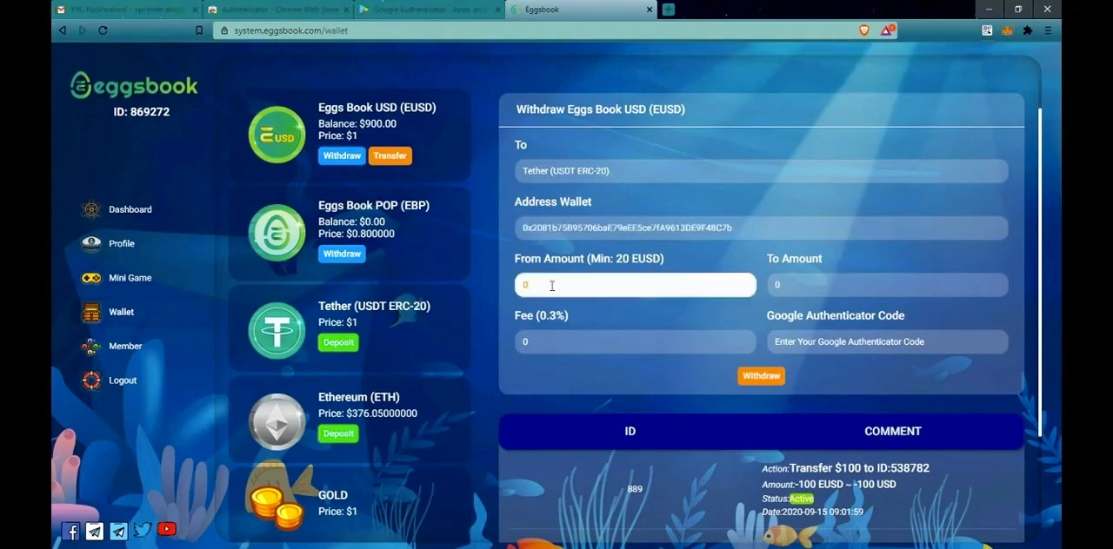
{"action": "type", "text": "100"}
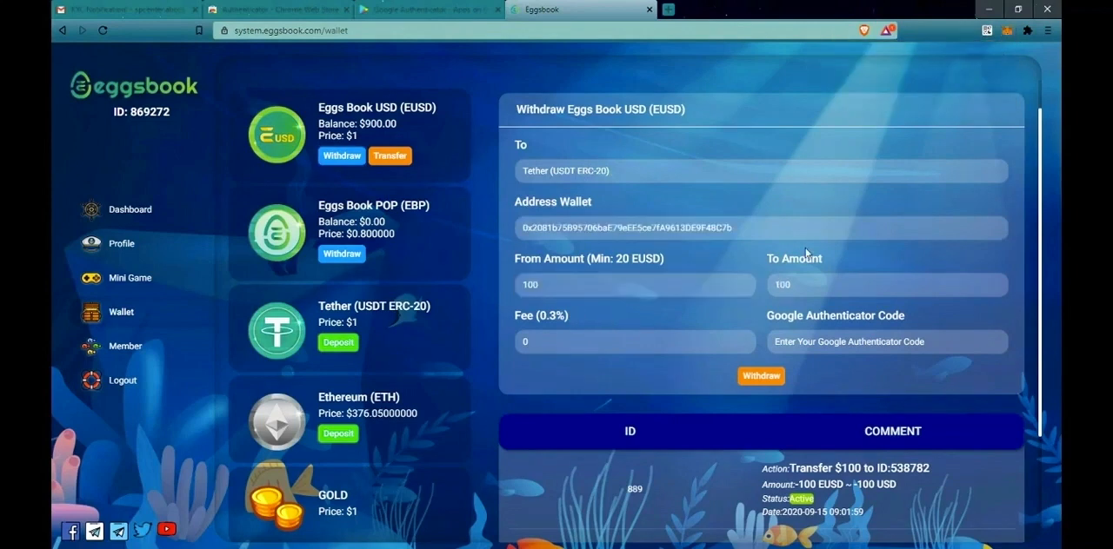
{"action": "left_click", "coordinate": [887, 341]}
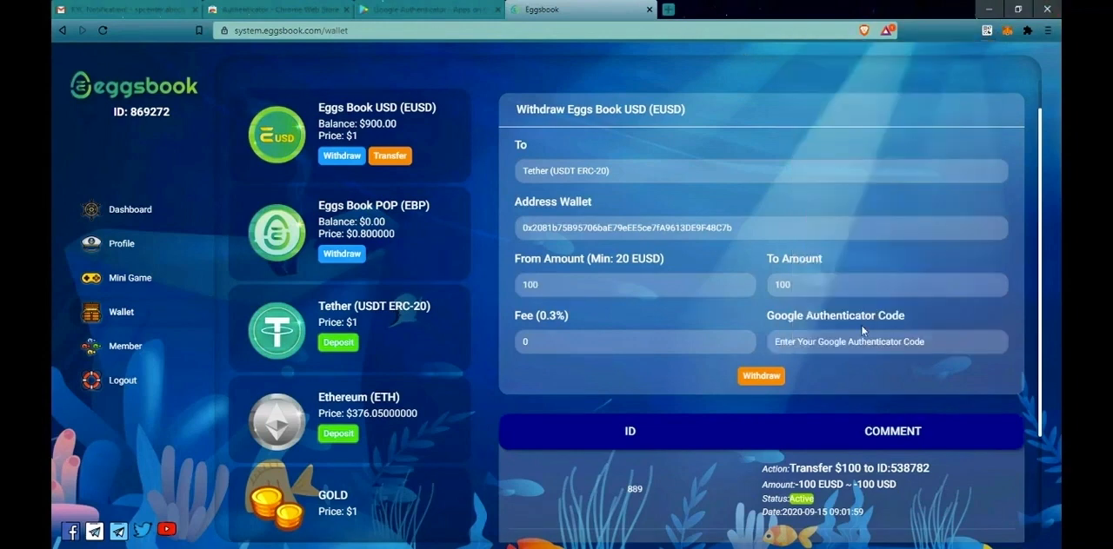
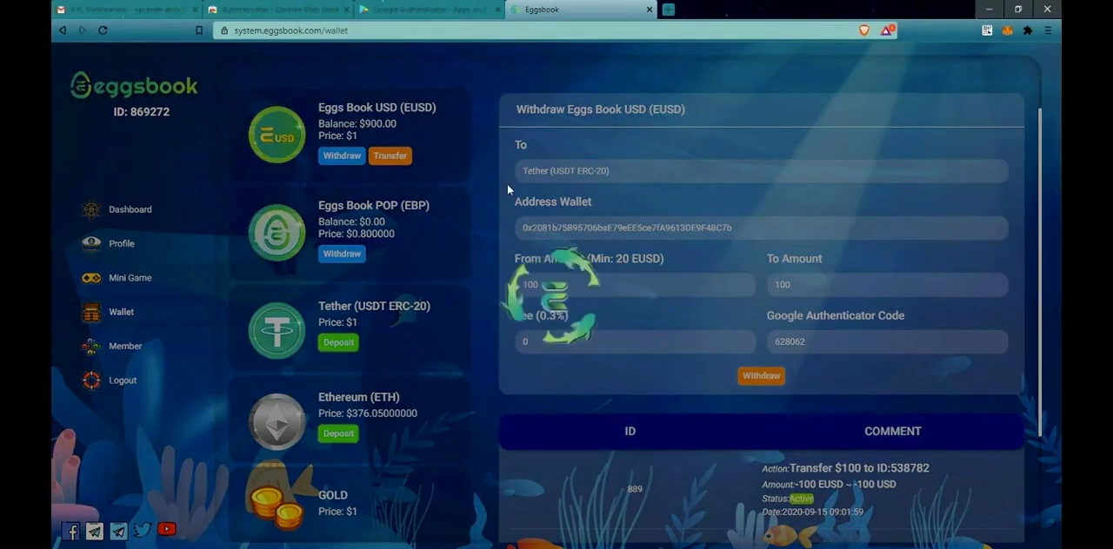
{"action": "left_click", "coordinate": [762, 376]}
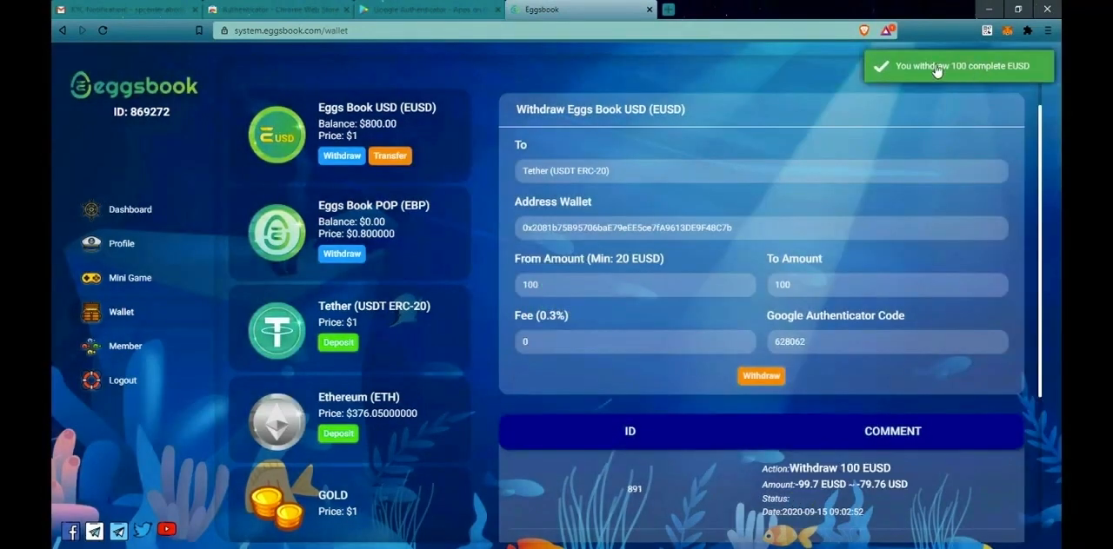
{"action": "scroll", "scroll_direction": "down", "scroll_amount": 3}
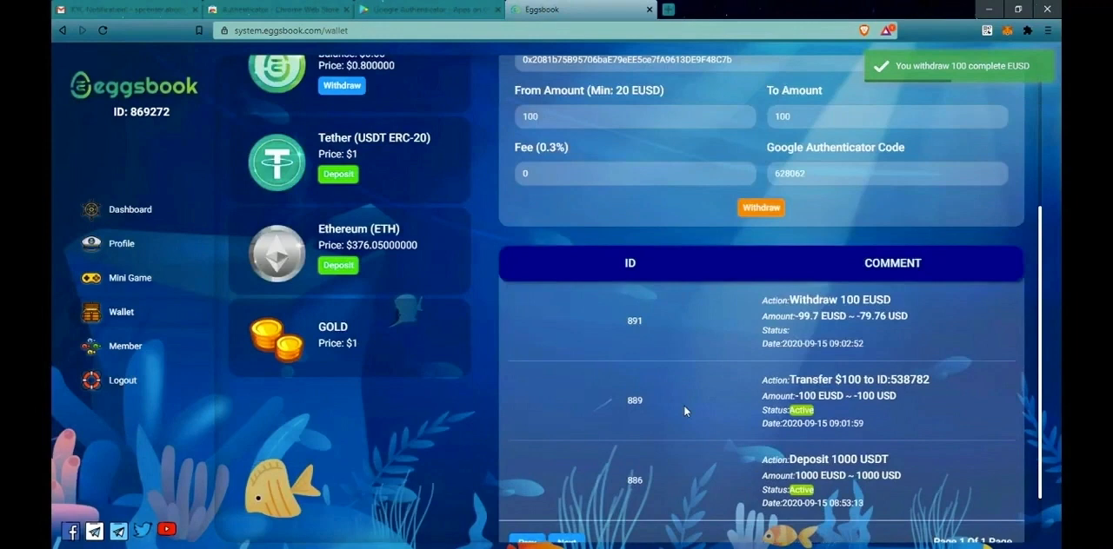
{"action": "scroll", "scroll_direction": "down", "scroll_amount": 3}
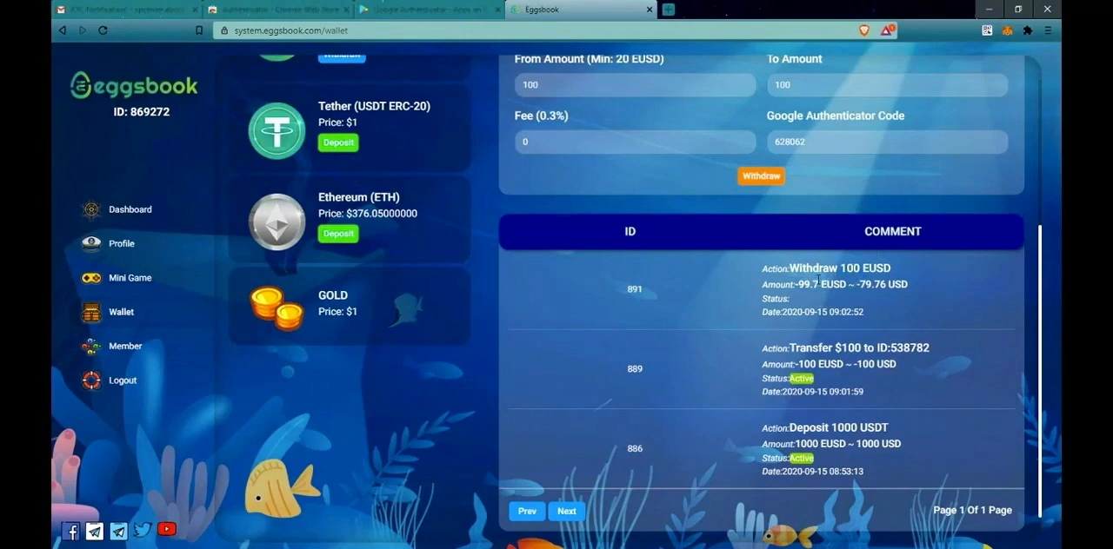
{"action": "scroll", "scroll_direction": "up", "scroll_amount": 3}
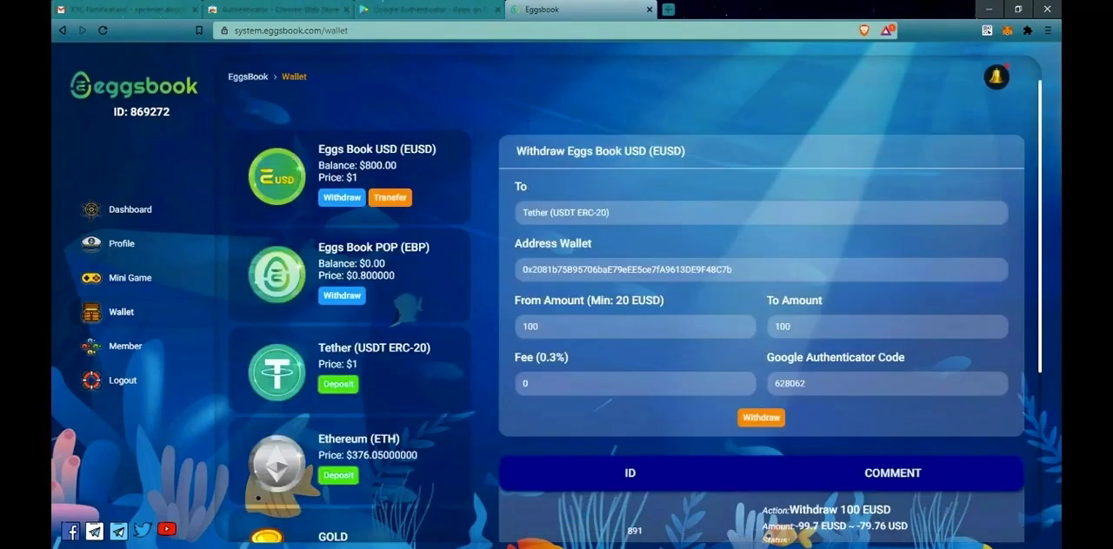
{"action": "mouse_move", "coordinate": [443, 93]}
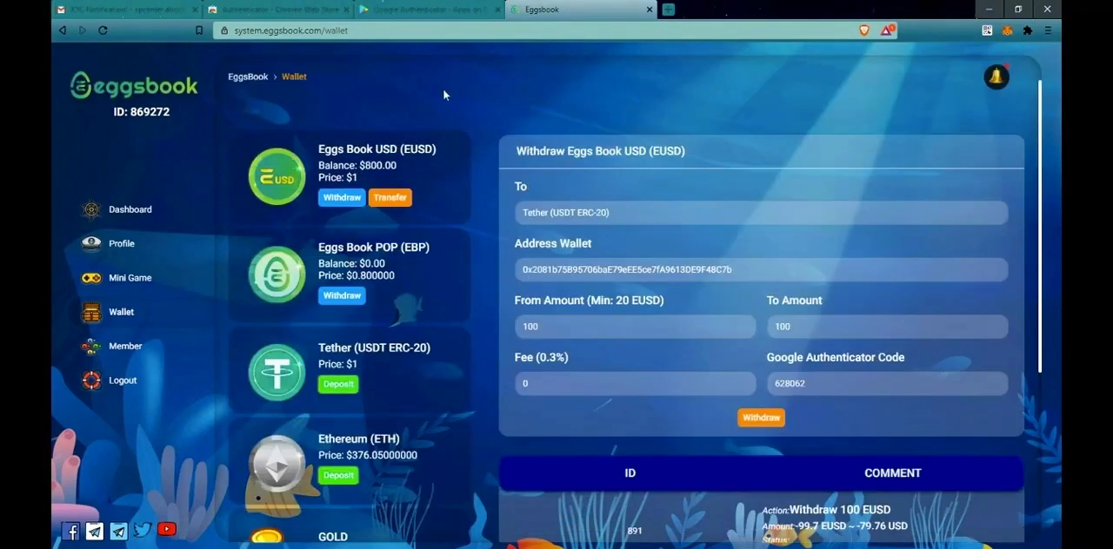